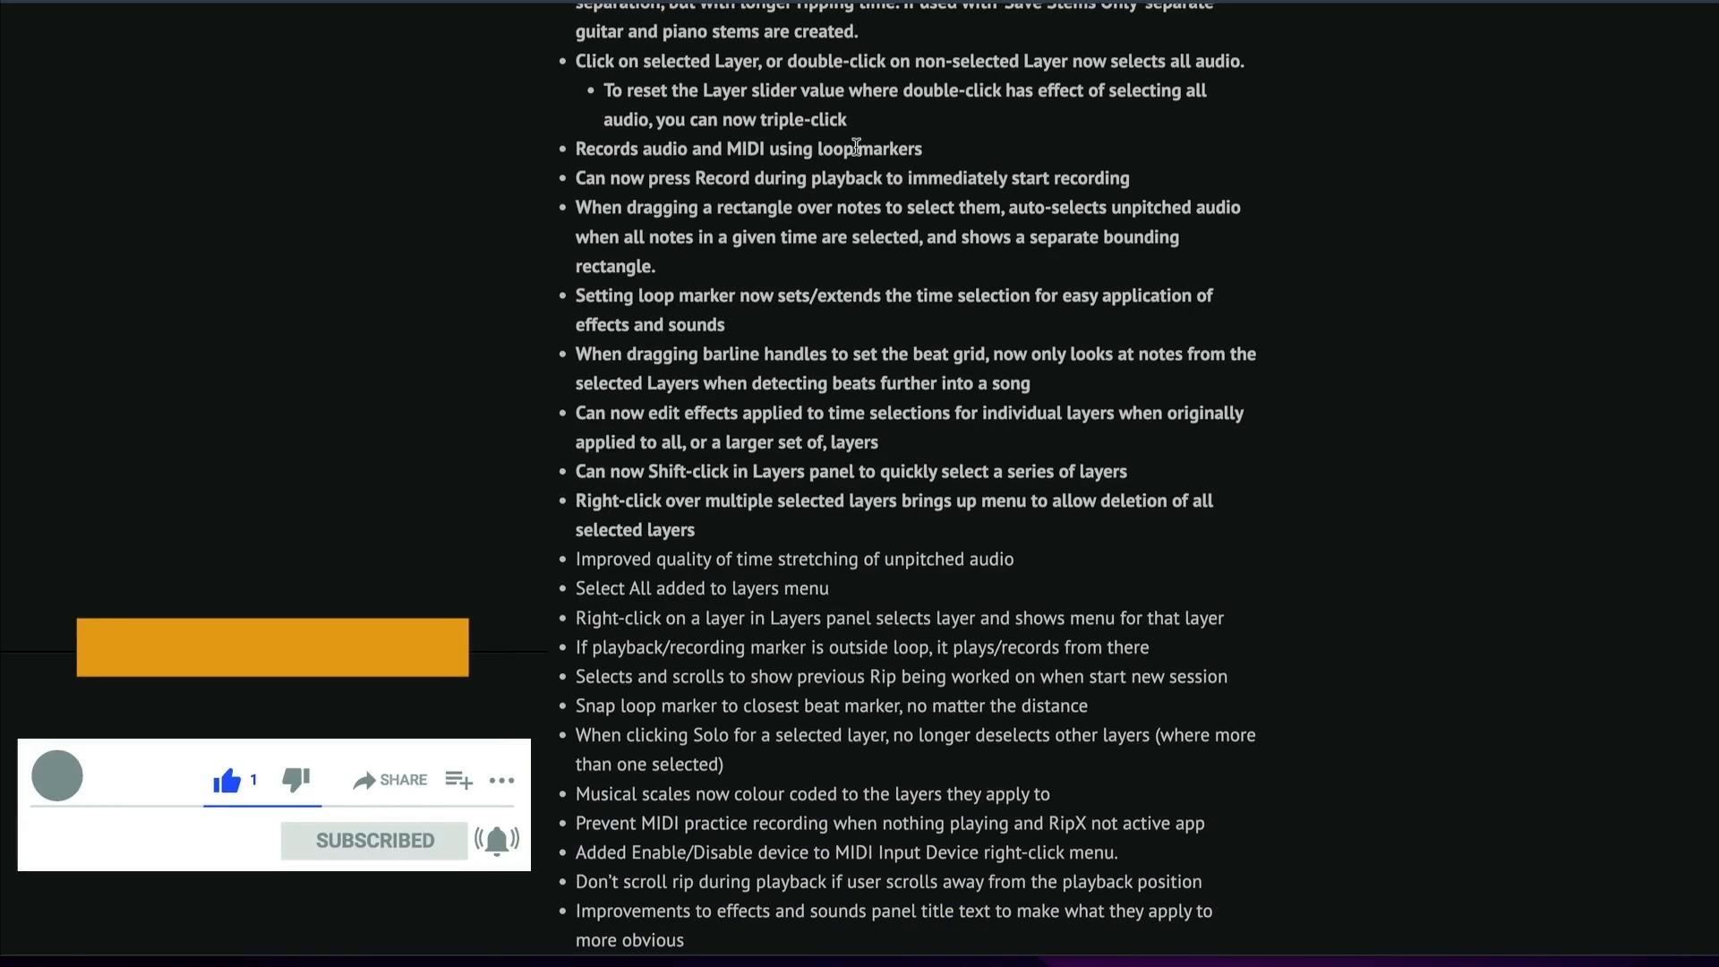
- Scroll through the RipX release notes and start installing RipX on Macintosh HD
scroll("down", 3)
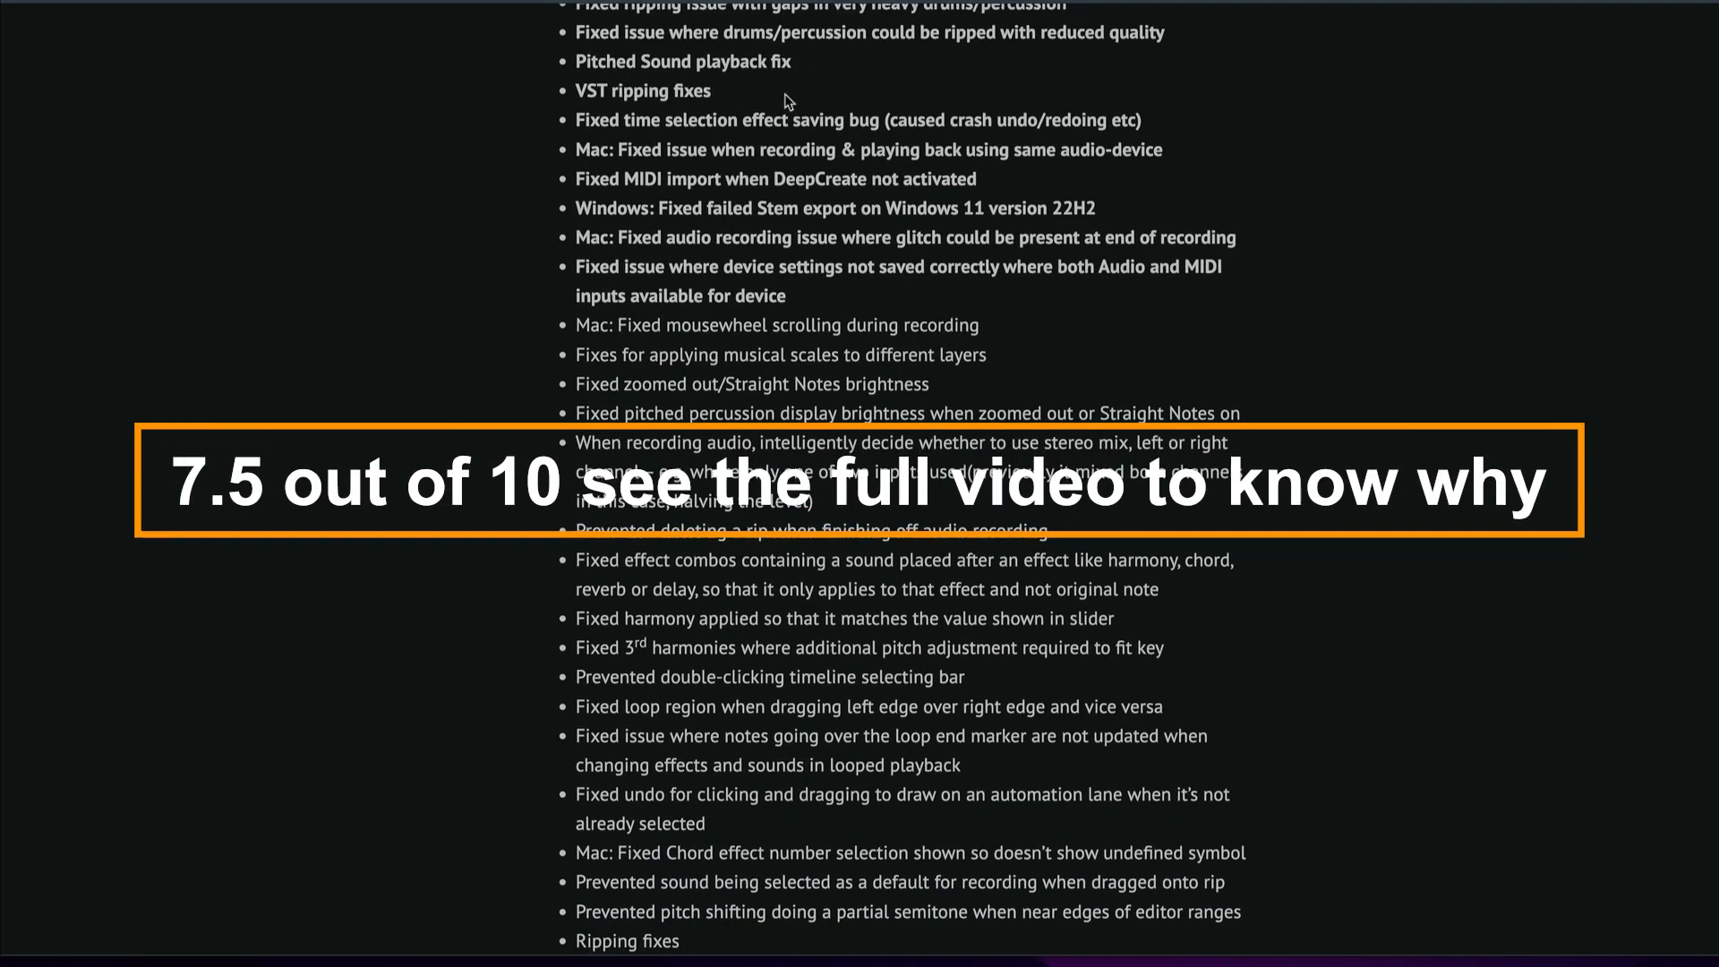
scroll("down", 3)
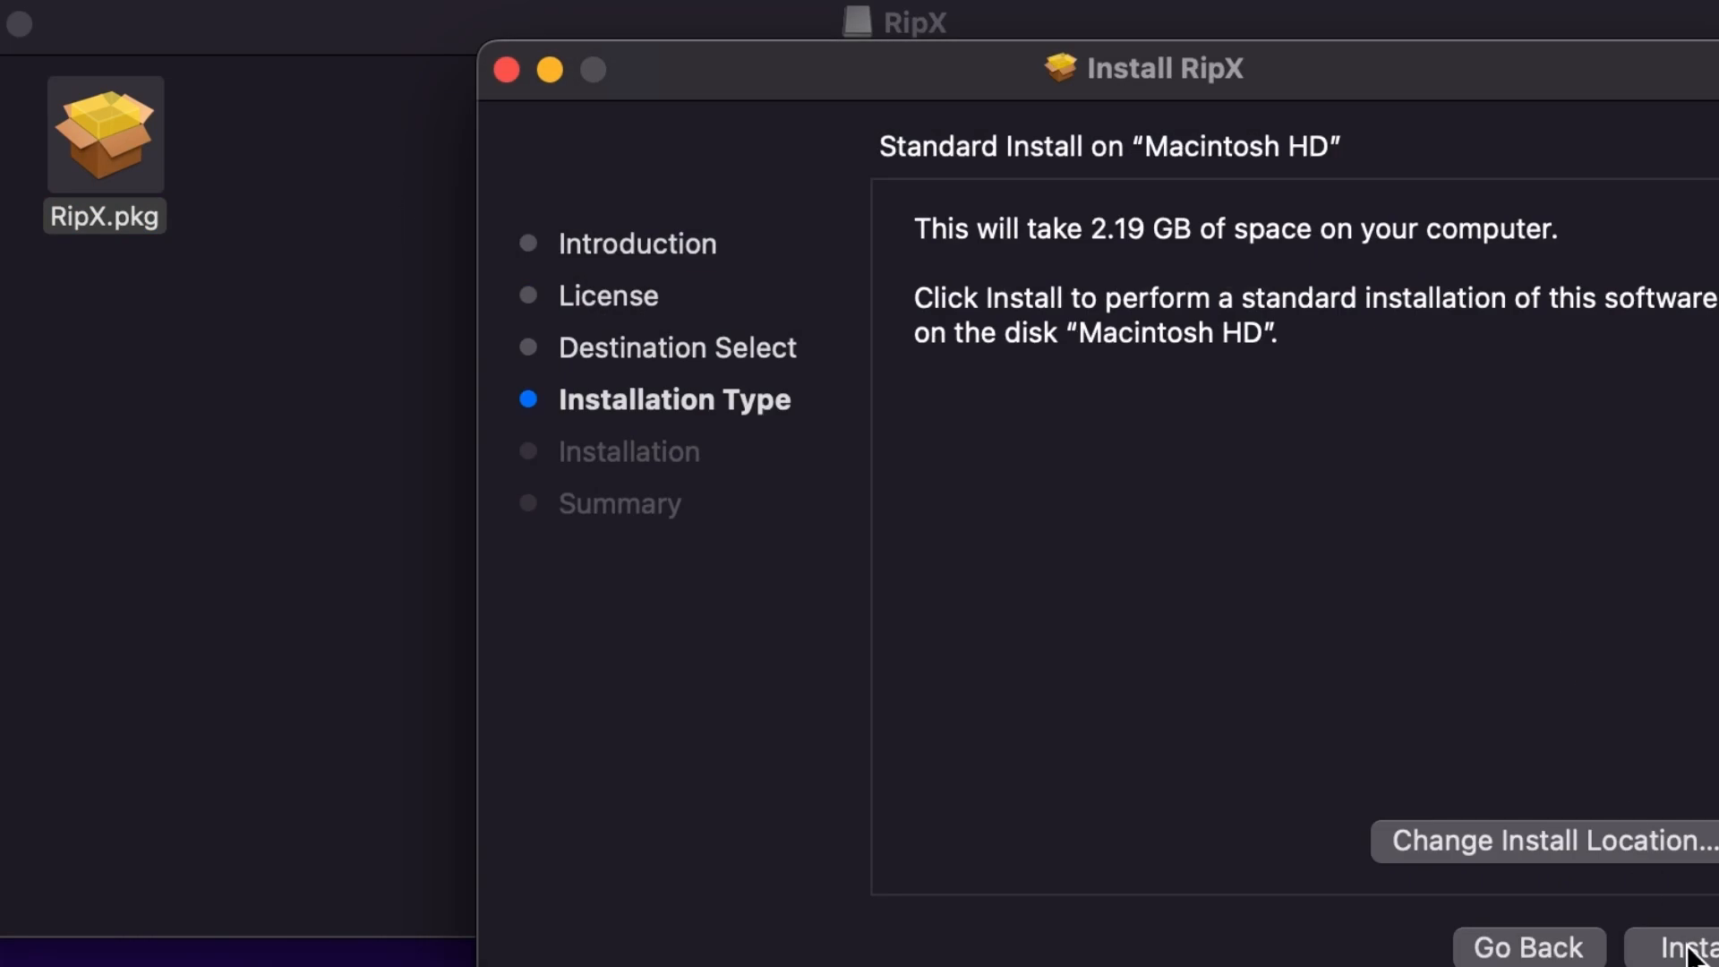
left_click(1688, 947)
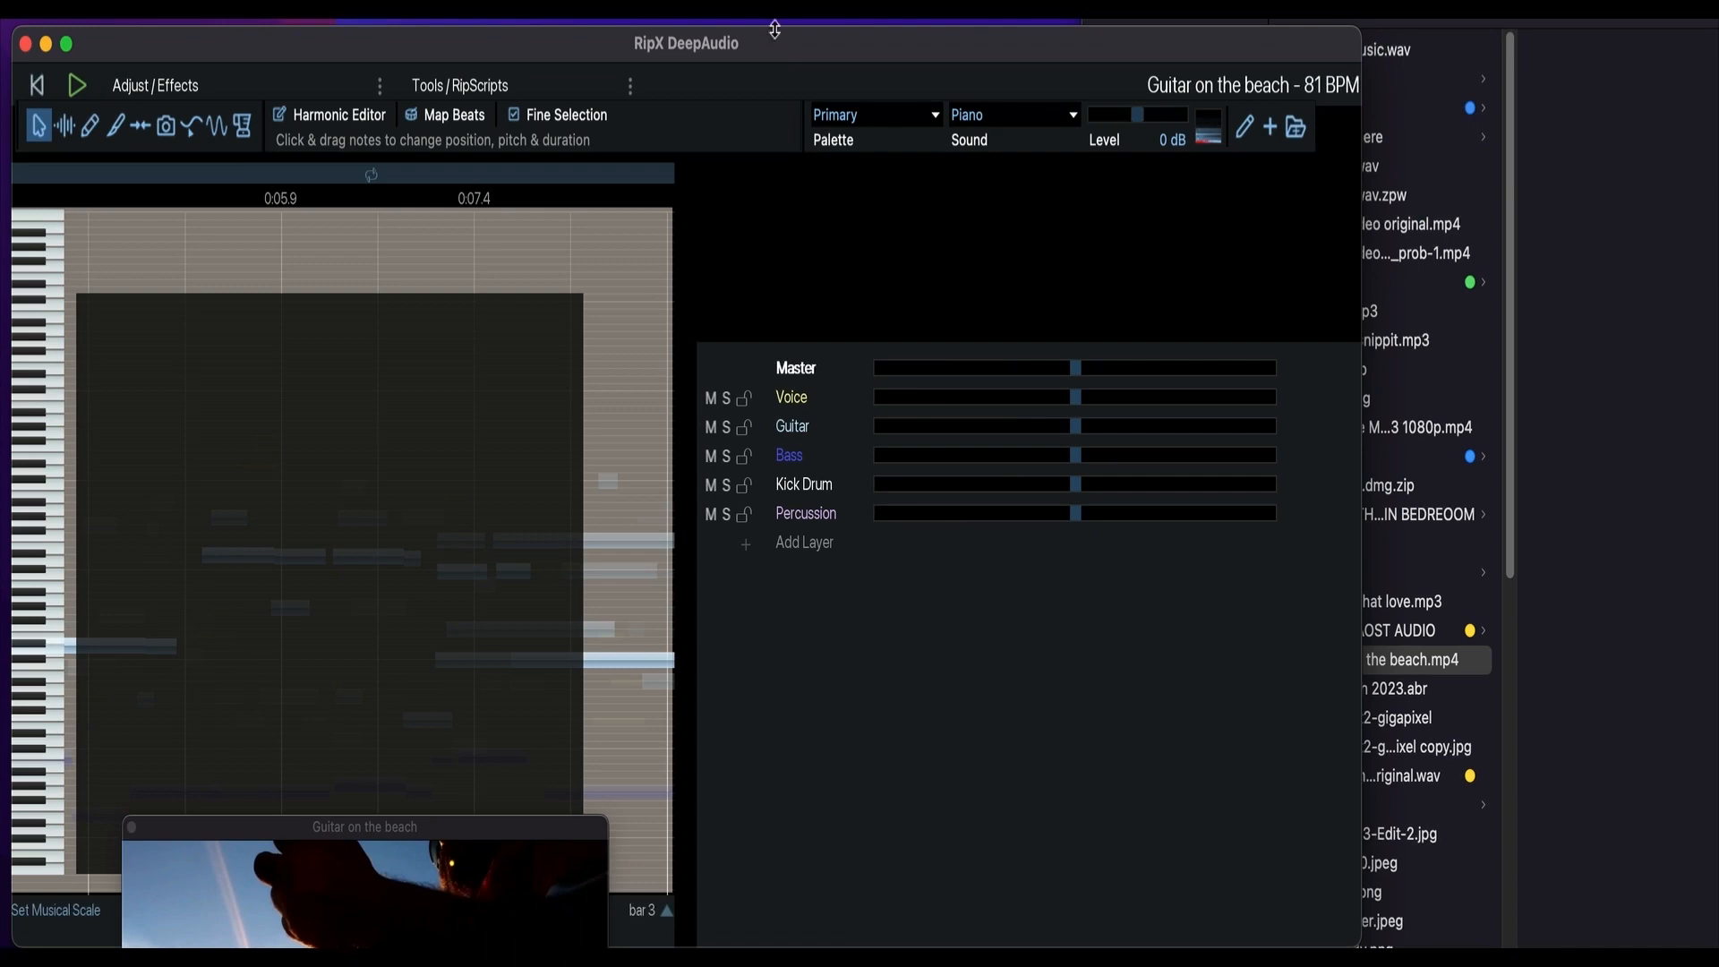
mouse_move(735, 69)
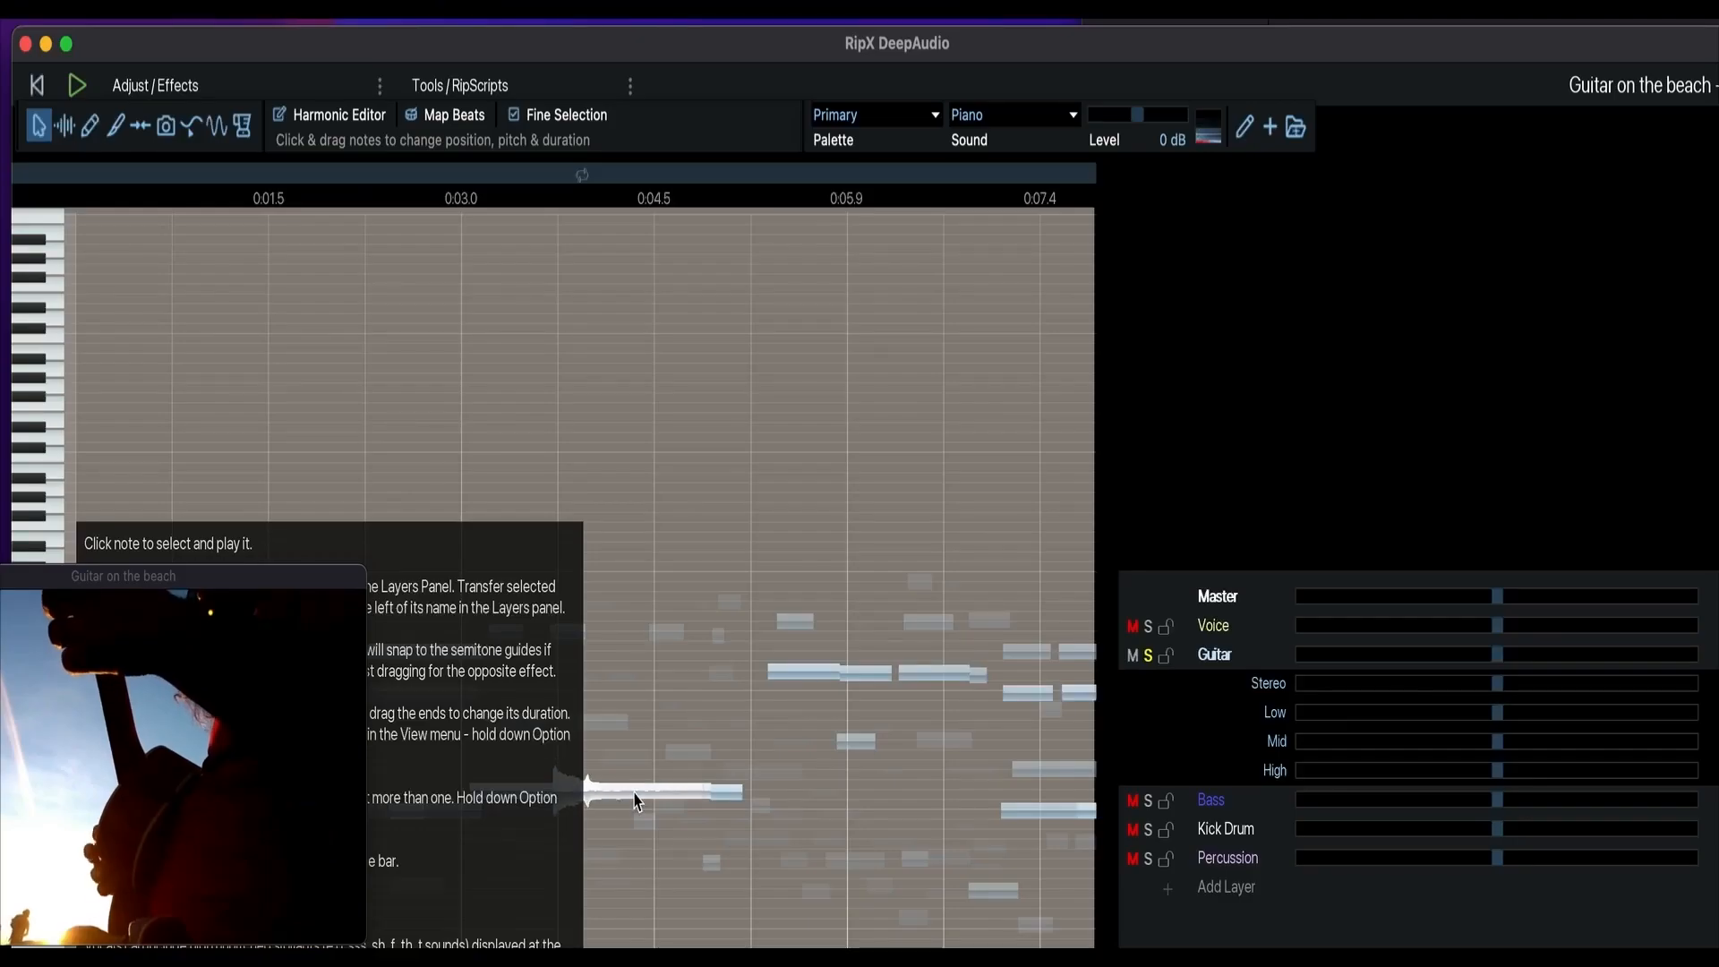
- Apply the Harmony effect to the selected guitar note from the effects menu
left_click(155, 84)
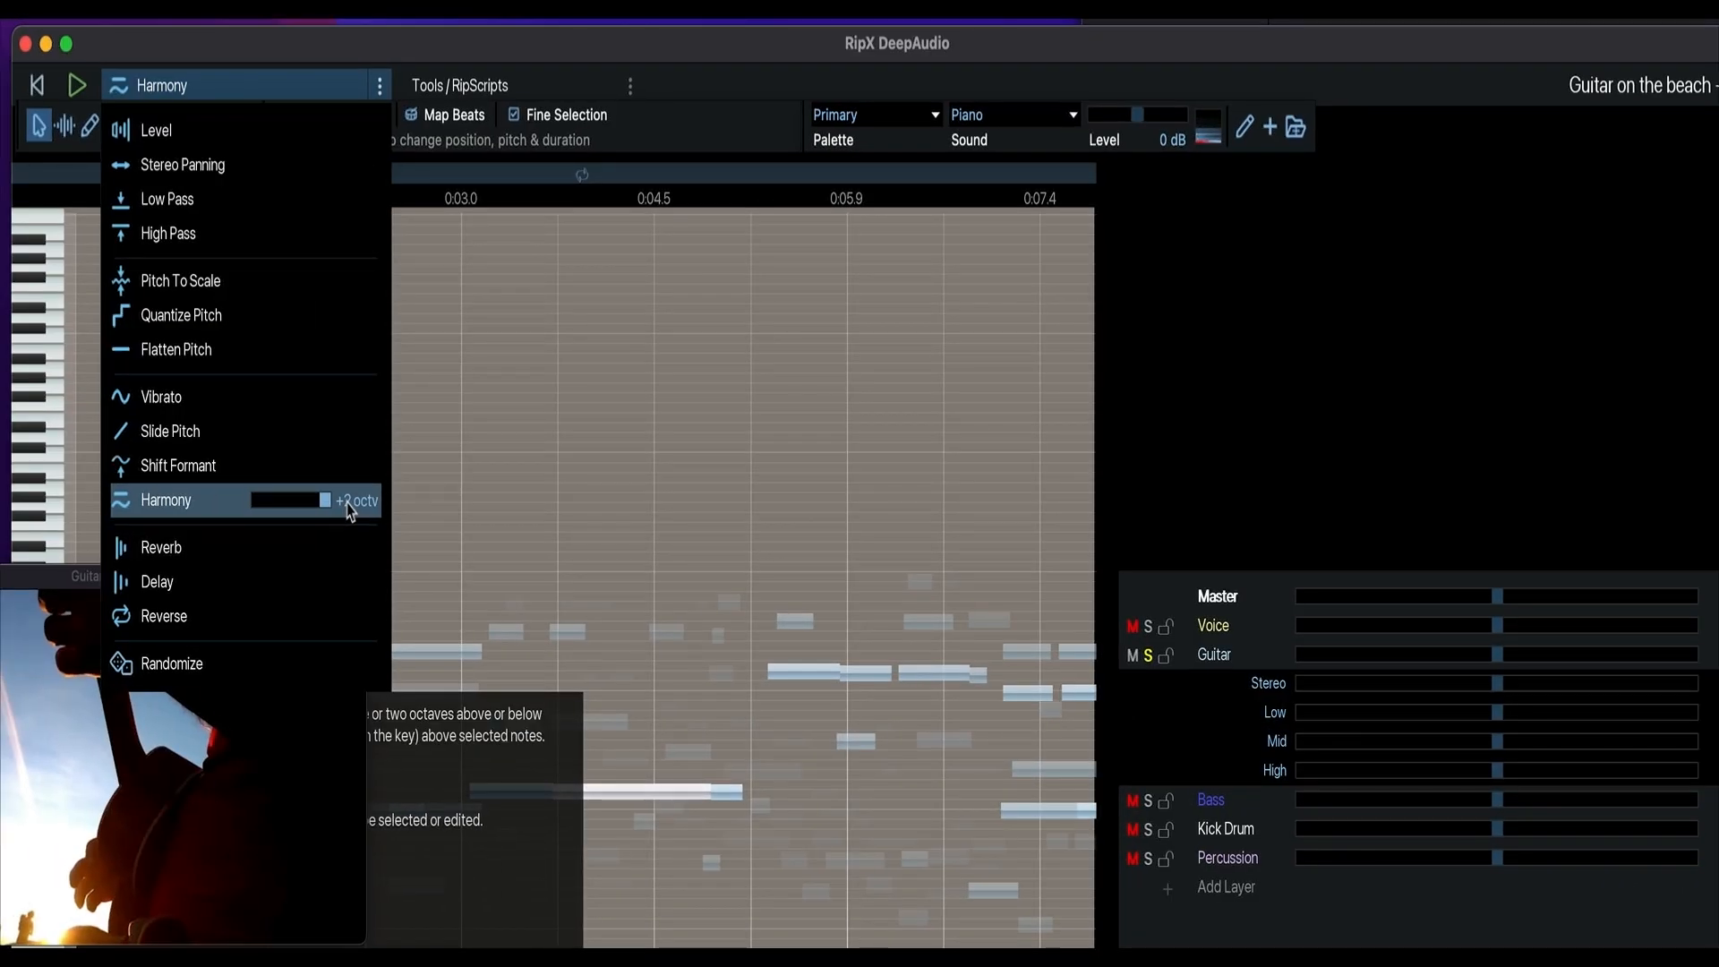
left_click(165, 500)
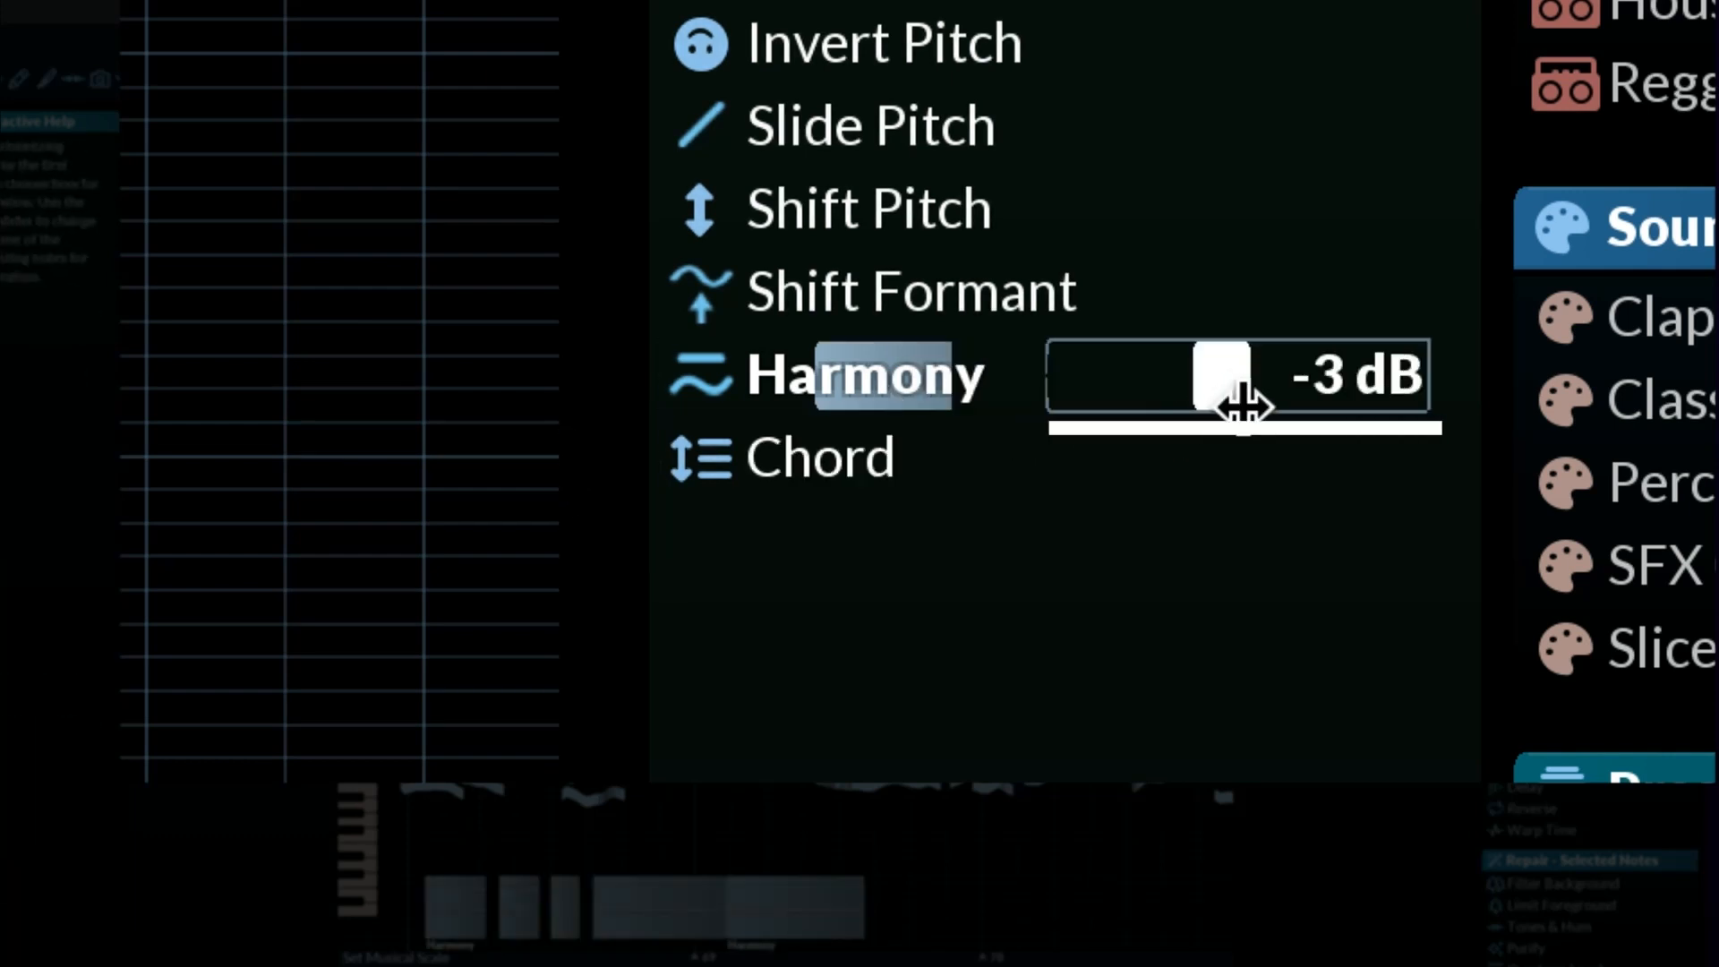
- Drag the guitar Harmony volume slider down to -7 dB
left_click_drag(1227, 372, 1392, 372)
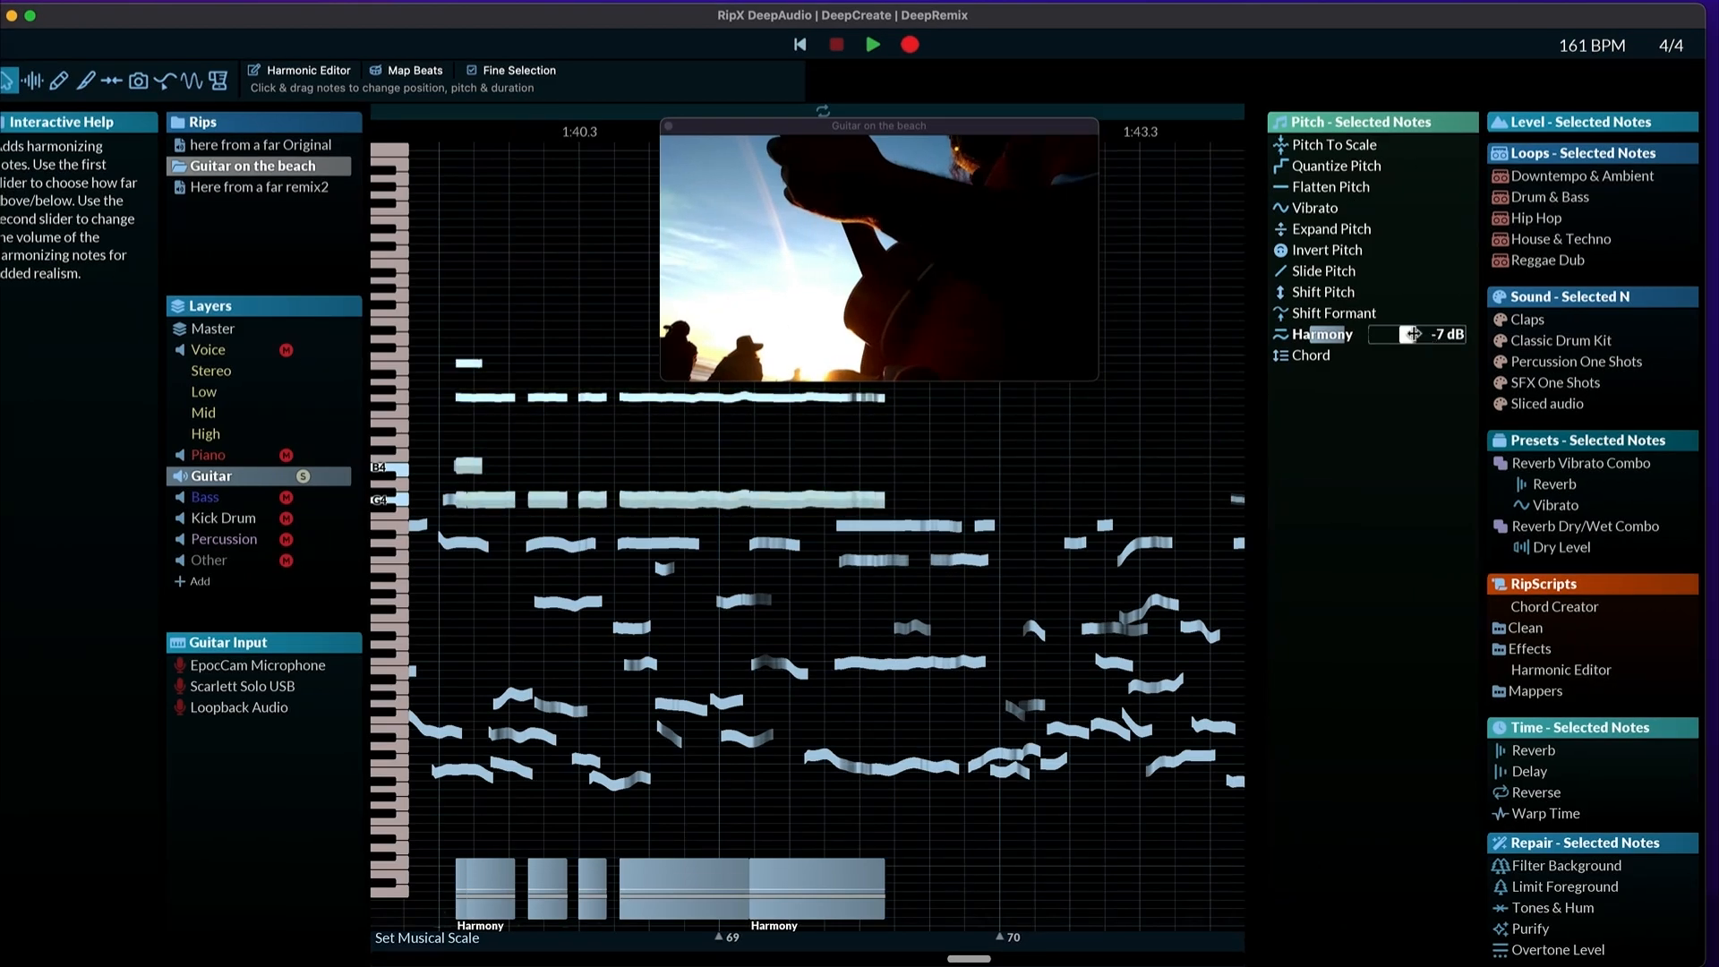
- Adjust a panel slider, then switch to the 'here from a far Original' rip
left_click_drag(1429, 333, 1390, 334)
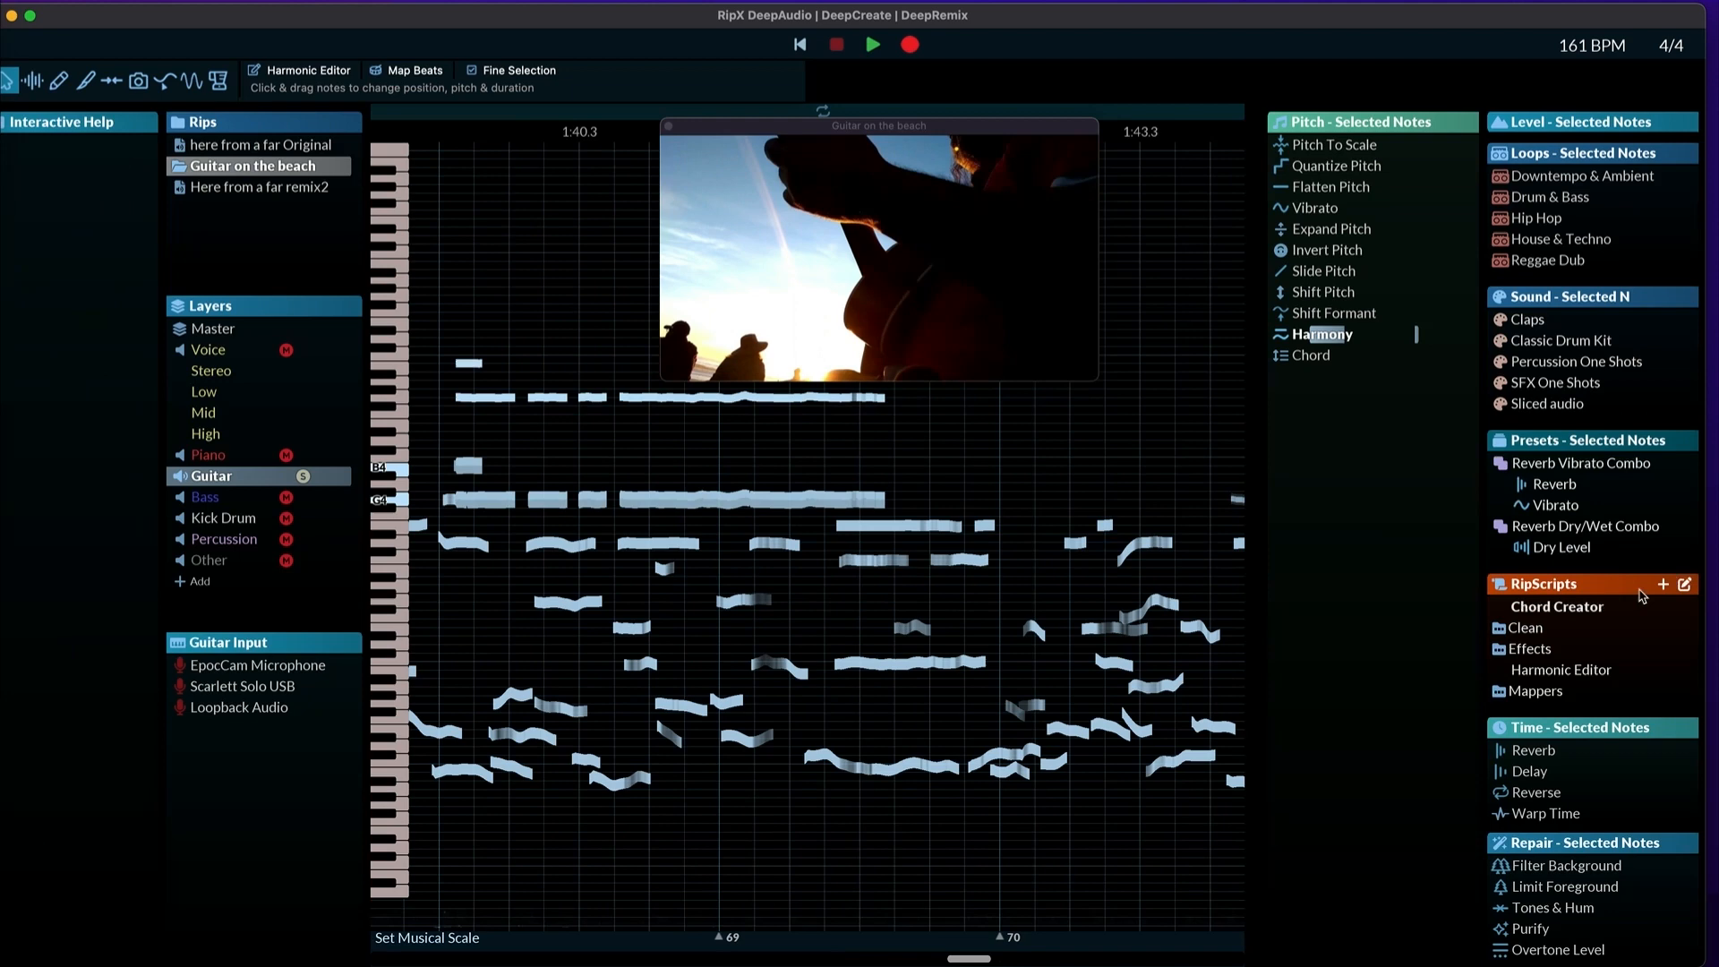
left_click(1581, 463)
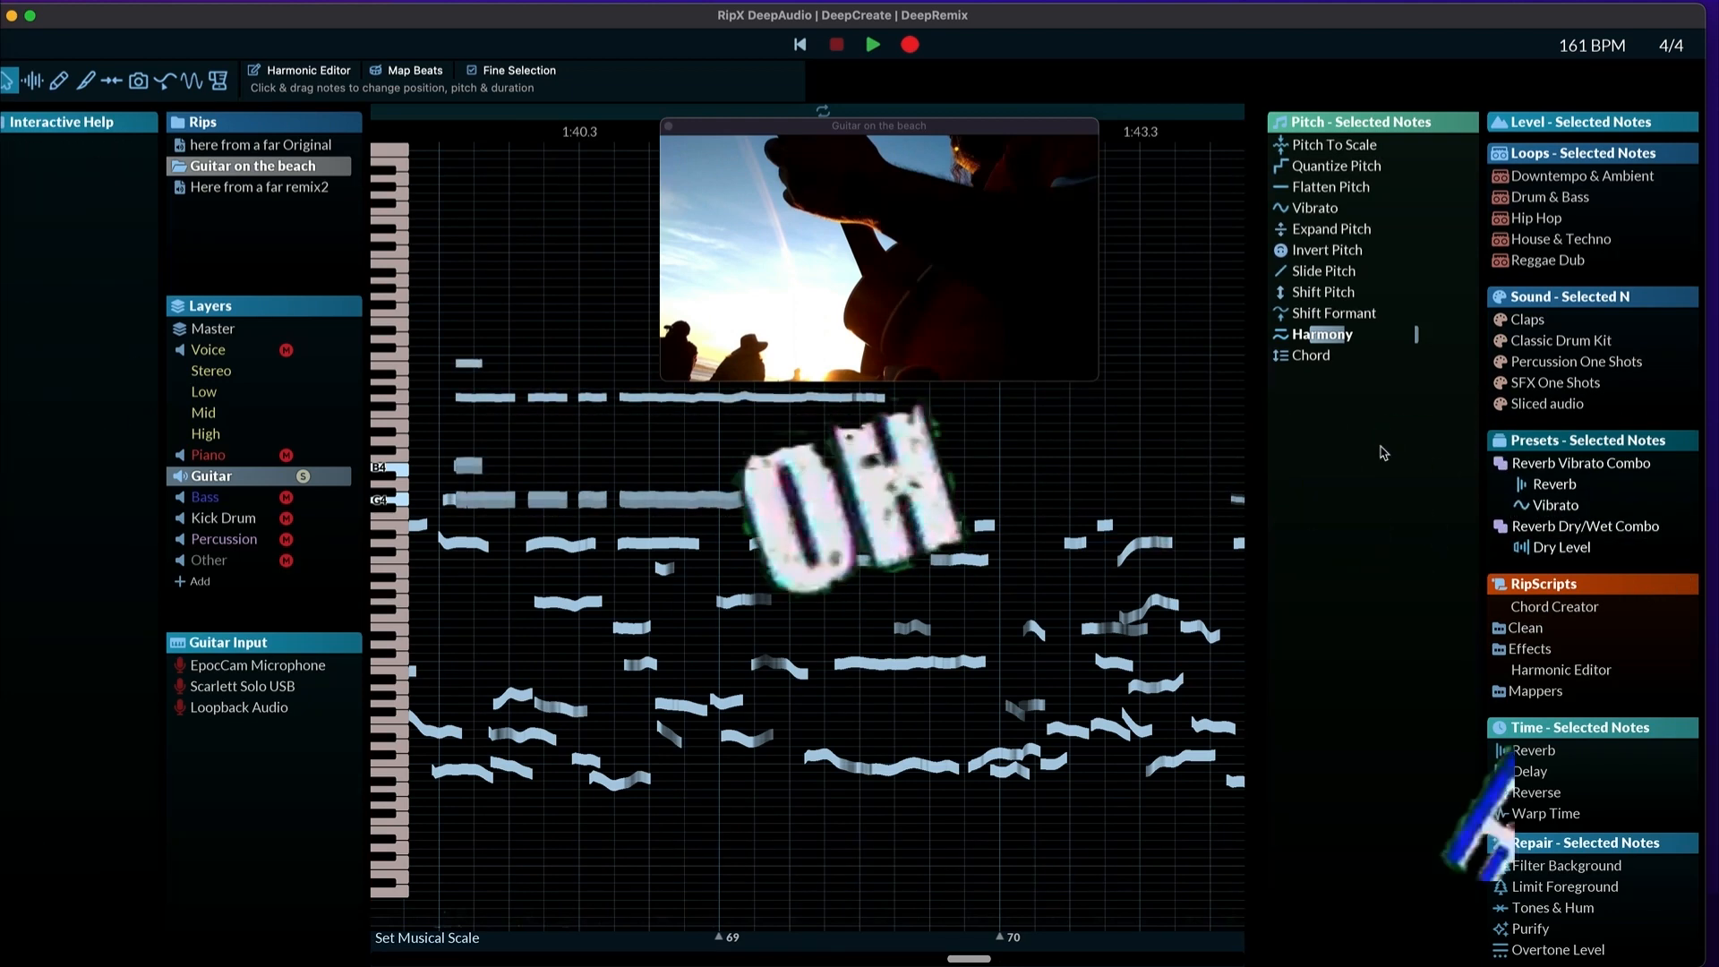
left_click(263, 143)
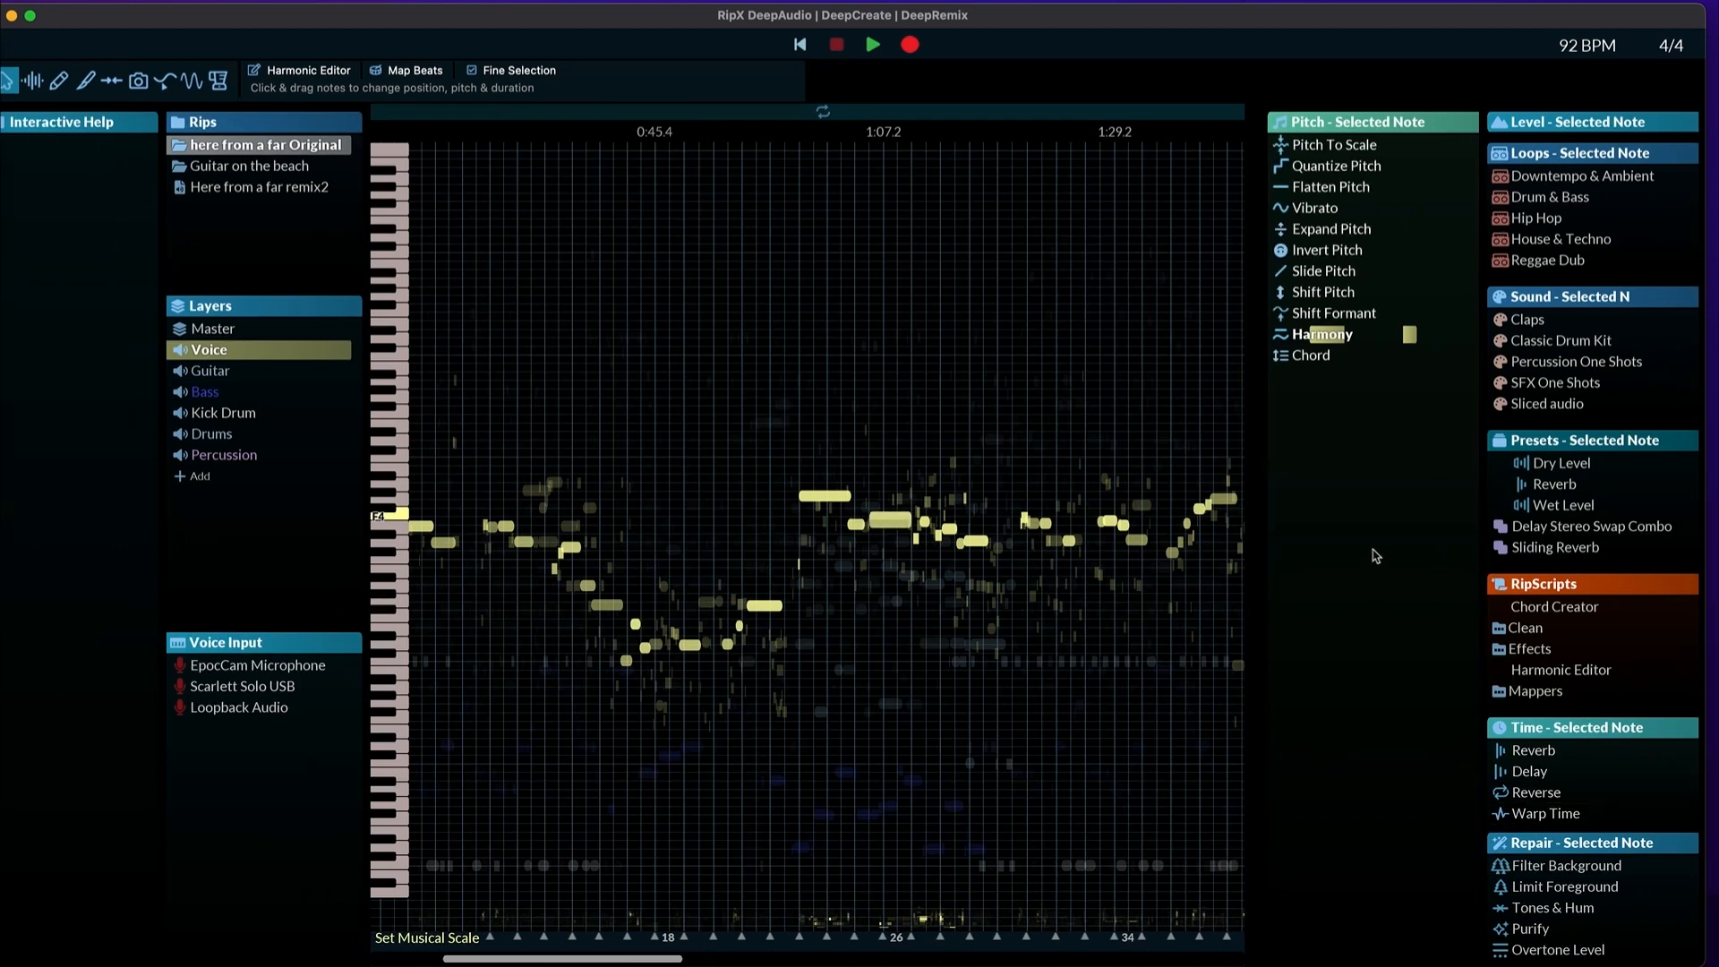